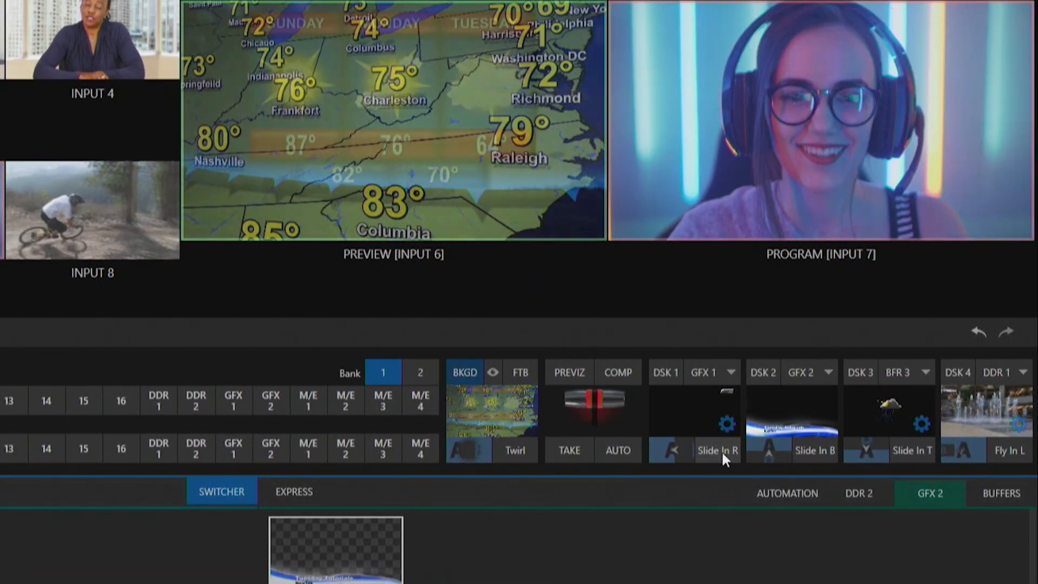
Animate the LIVE bug and the second downstream graphic on individually.
click(716, 451)
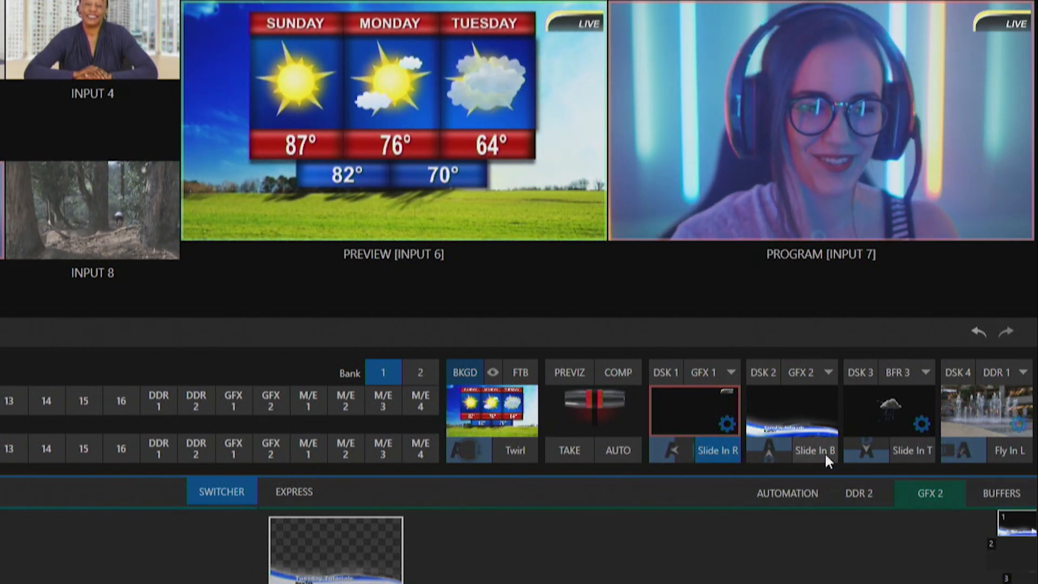
click(814, 450)
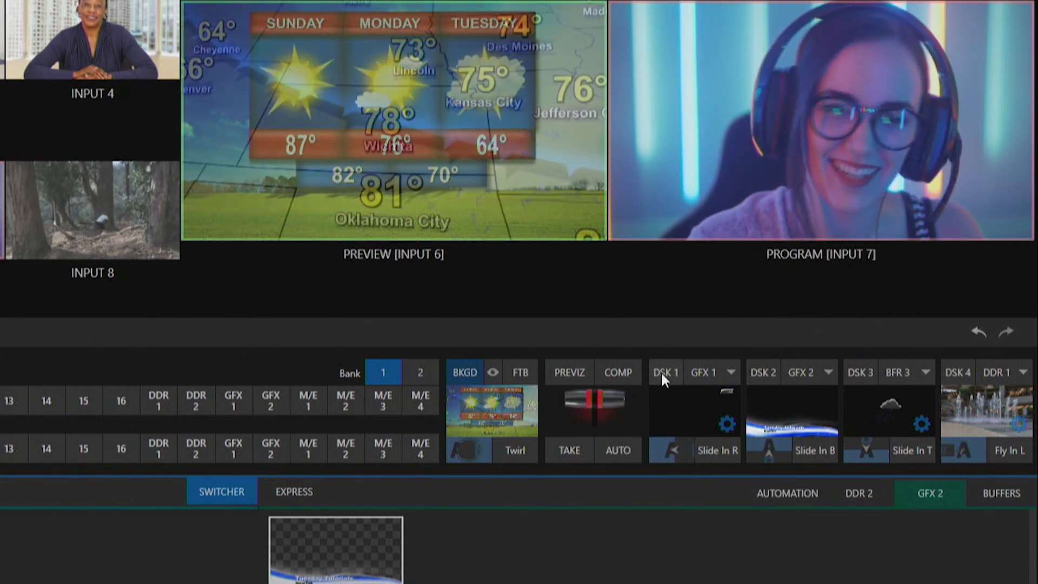
Delegate DSK 1, DSK 2 and DSK 3 together to the main transition.
click(665, 372)
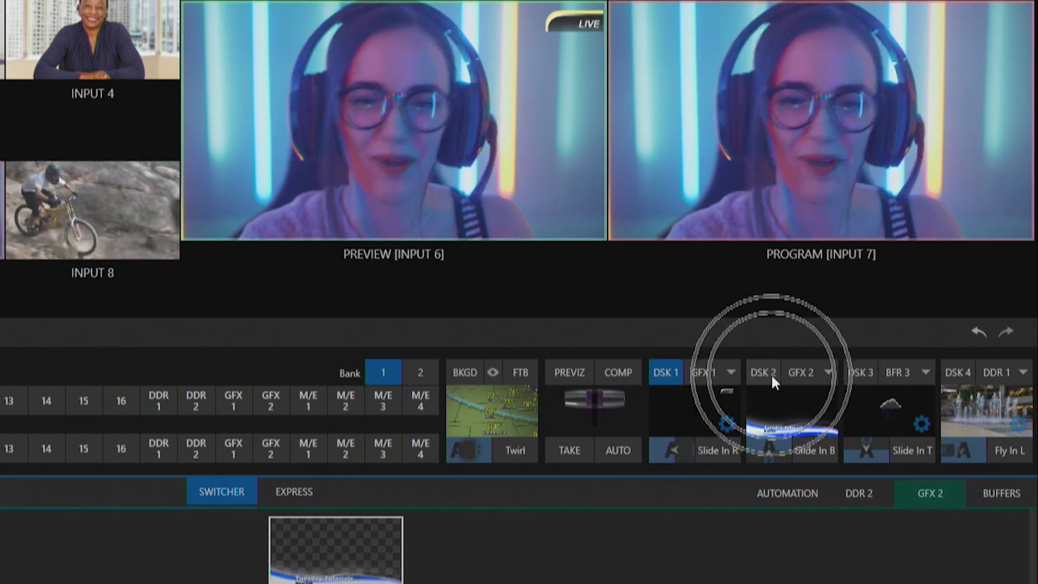
click(763, 372)
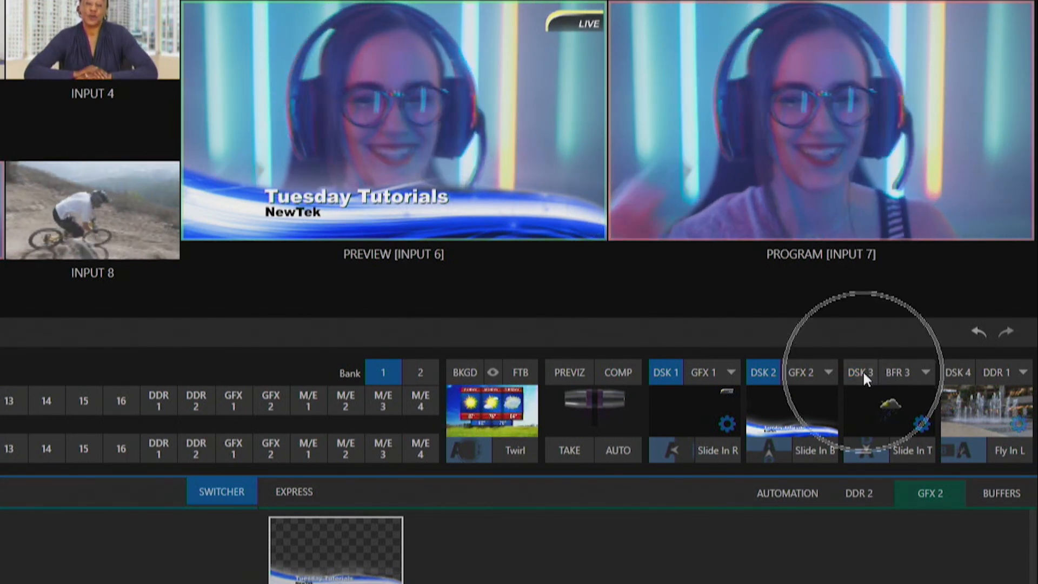
click(858, 372)
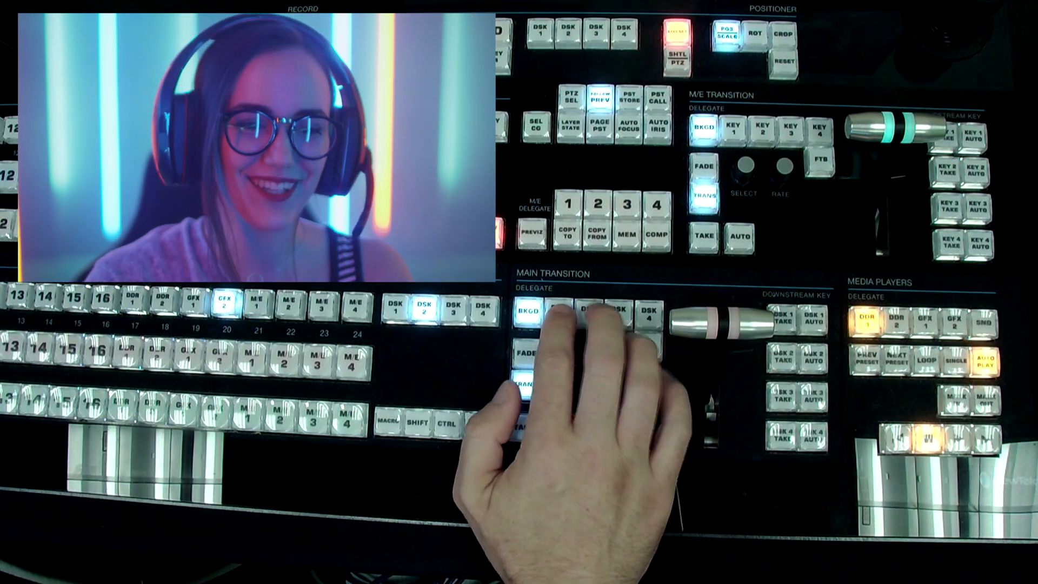
Delegate DSK 1-3 on the control surface and run them together with the T-bar and AUTO.
click(553, 311)
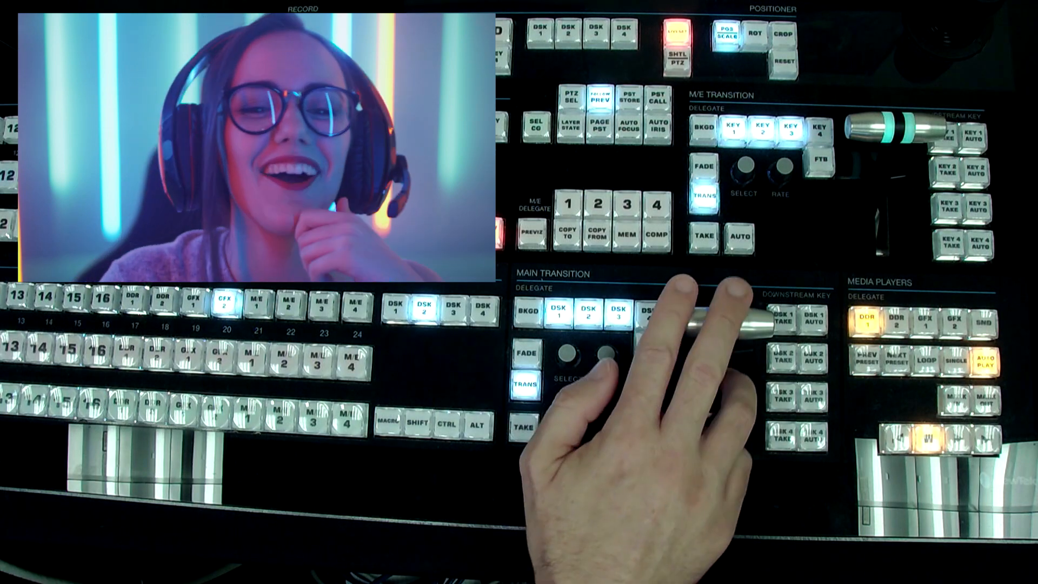
drag(715, 311, 715, 464)
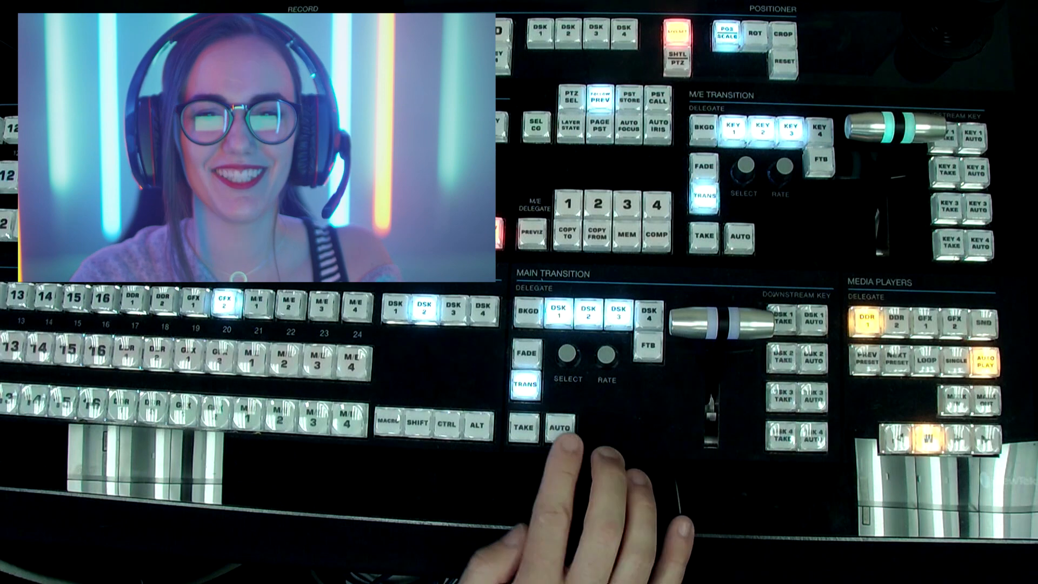
click(560, 427)
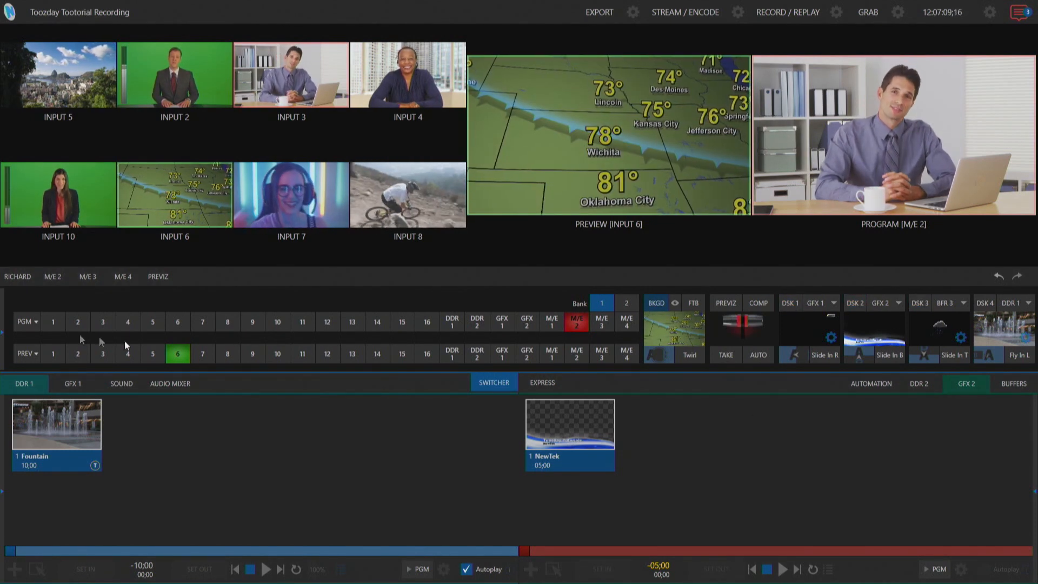
Show the M/E 2 switcher row with its key layers above the main switcher.
click(52, 276)
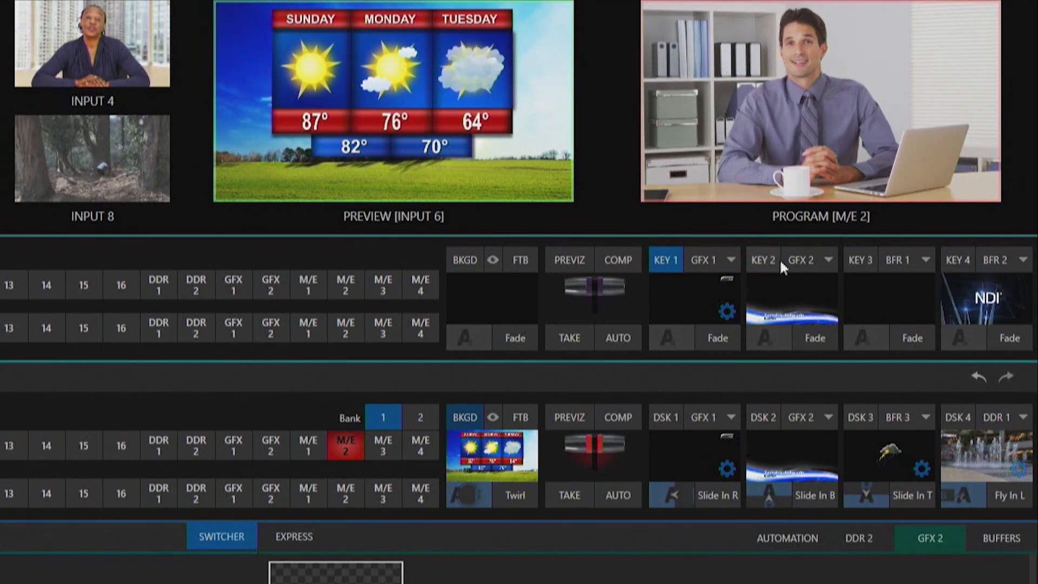
Delegate KEY 2 with KEY 1 in M/E 2 and fade both graphics on and off with AUTO.
click(763, 258)
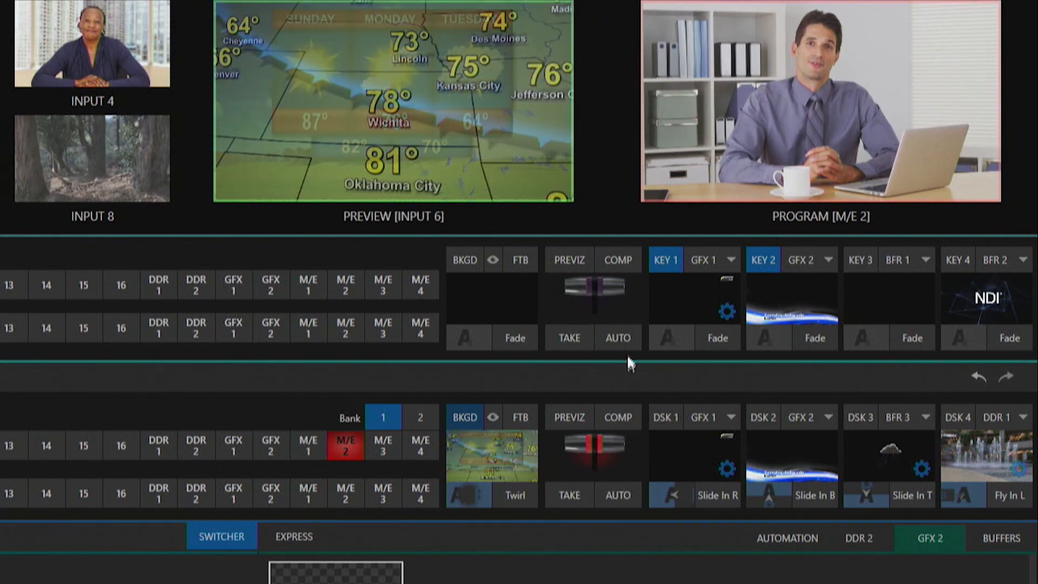
click(617, 338)
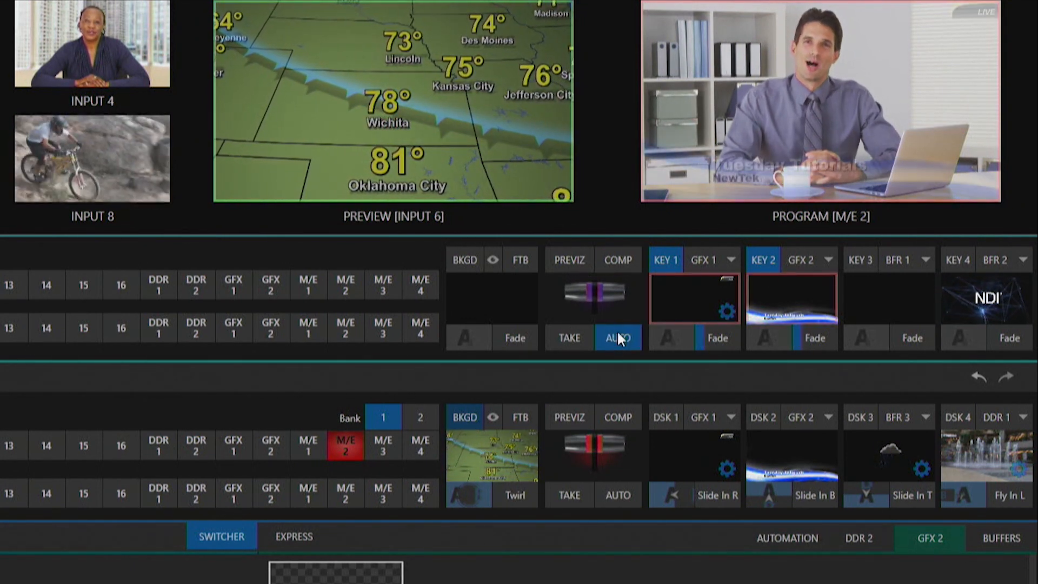
click(616, 337)
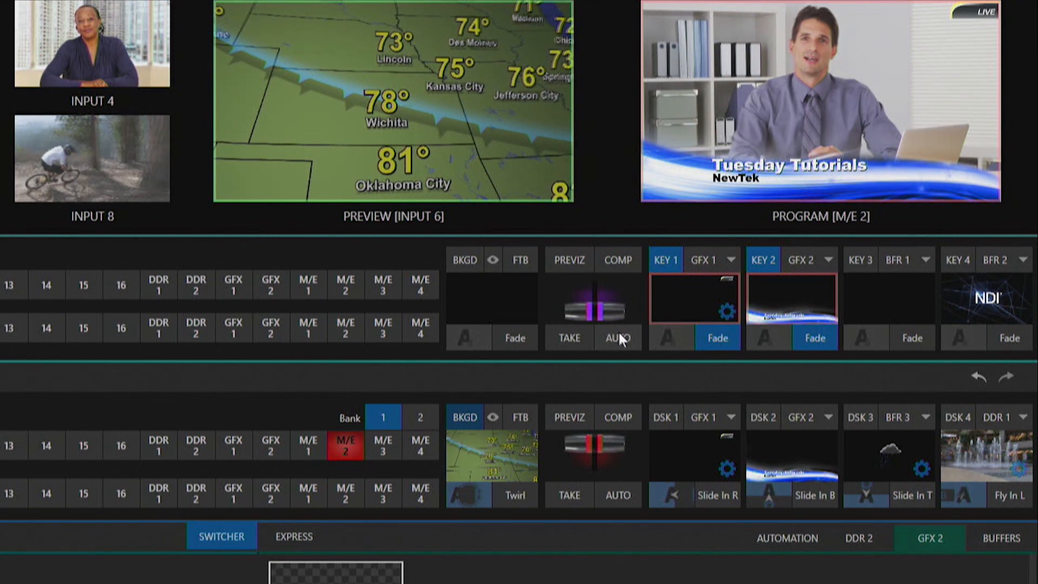
click(617, 337)
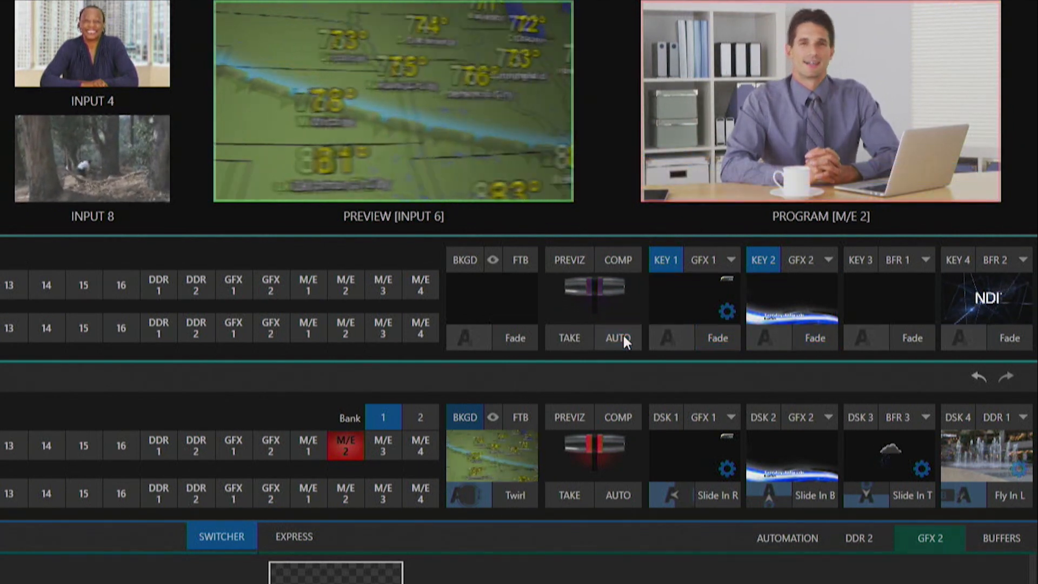